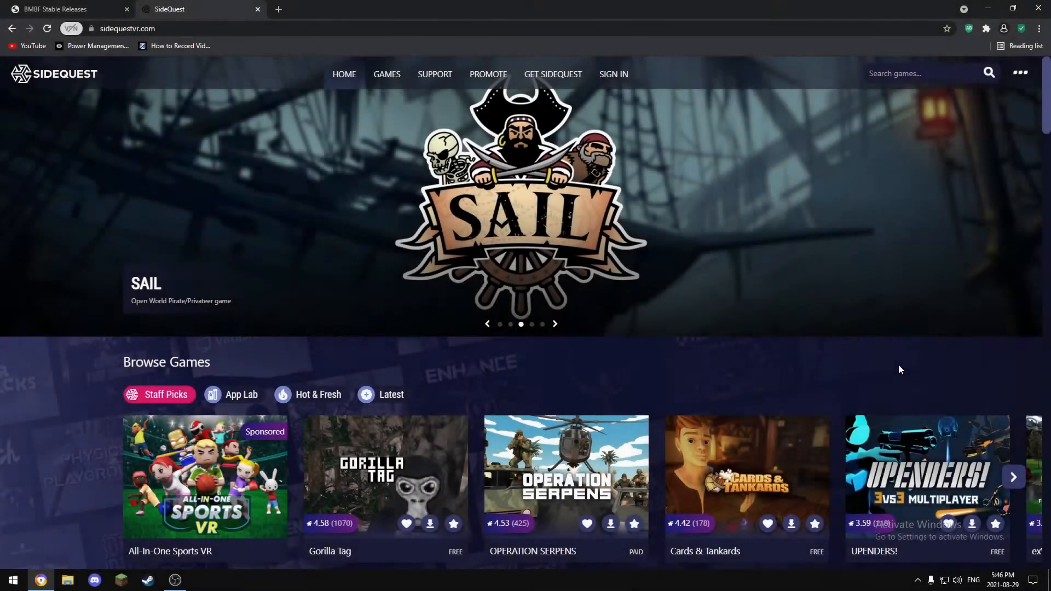
mouse_move(806, 379)
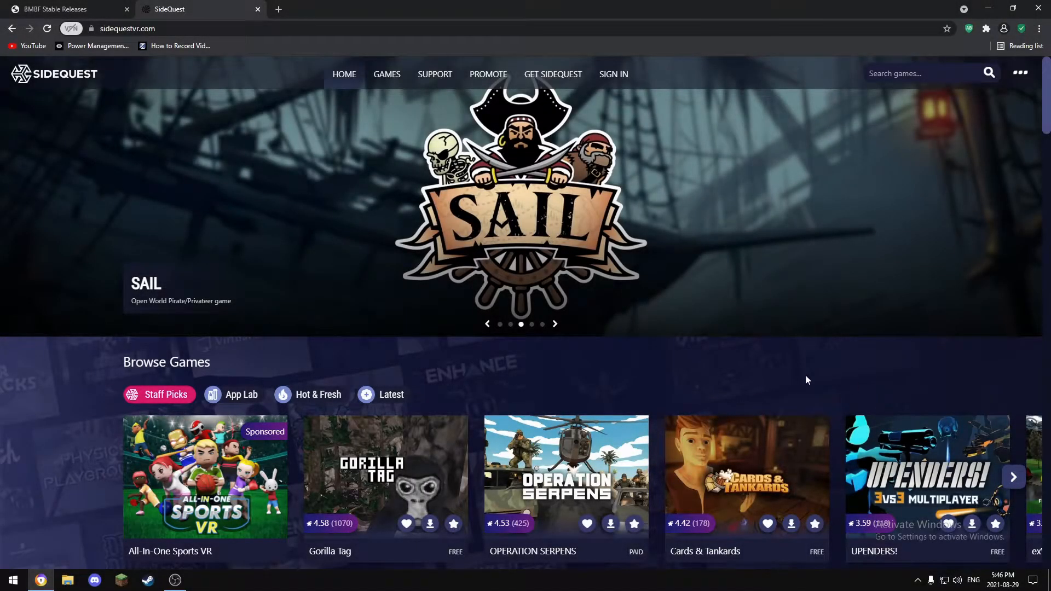
Check the BMBF stable releases page and select version number 1.14.1
click(532, 324)
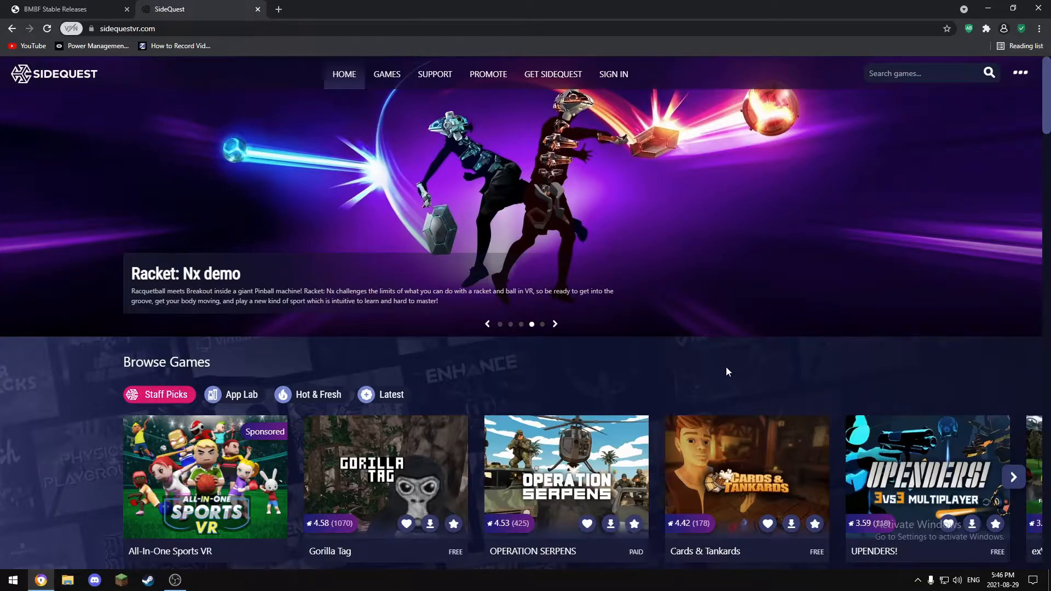
click(60, 9)
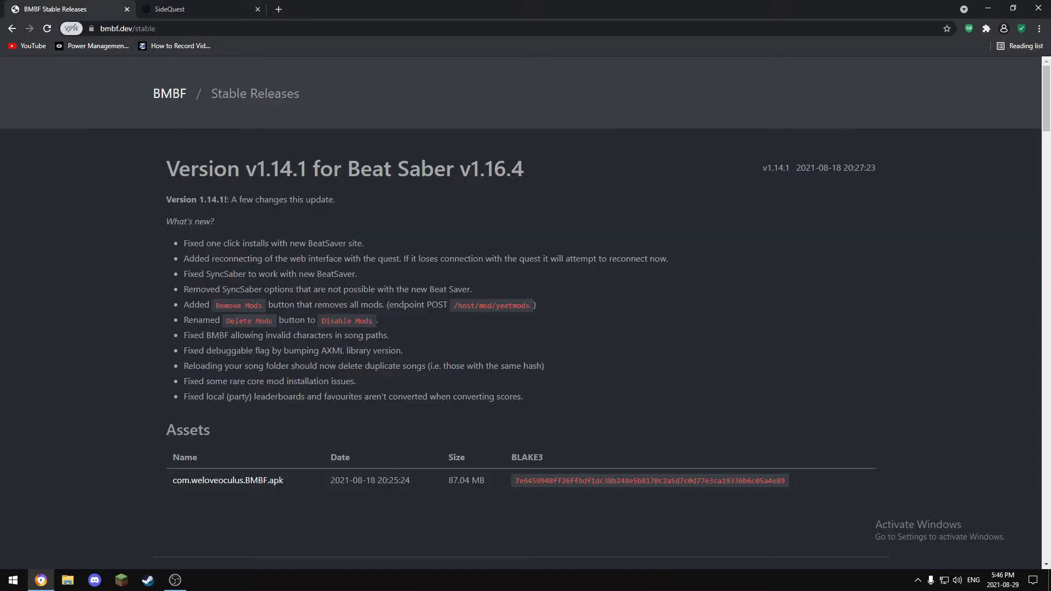
double_click(497, 169)
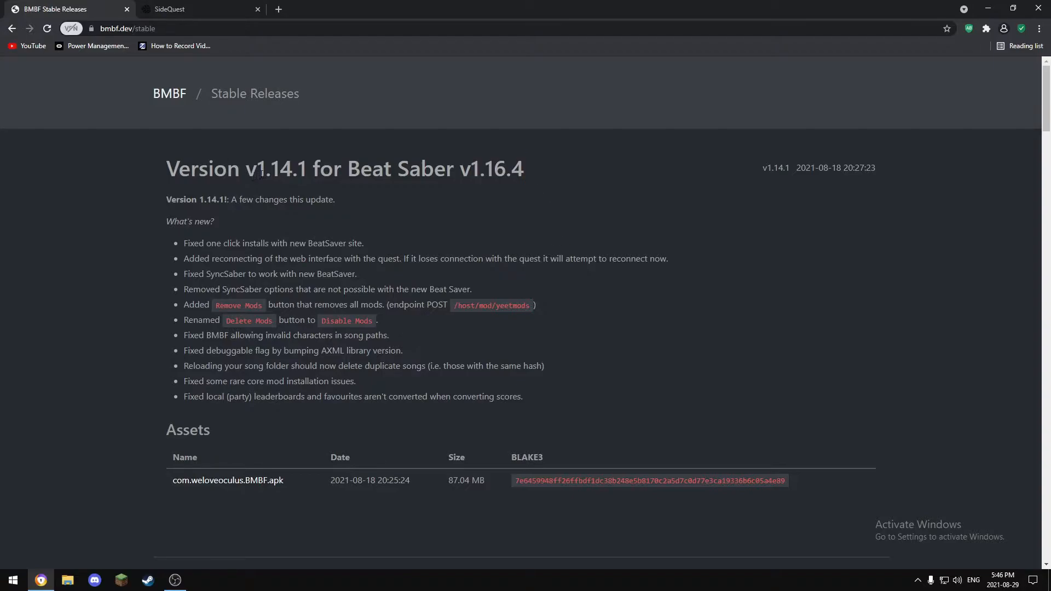
double_click(283, 168)
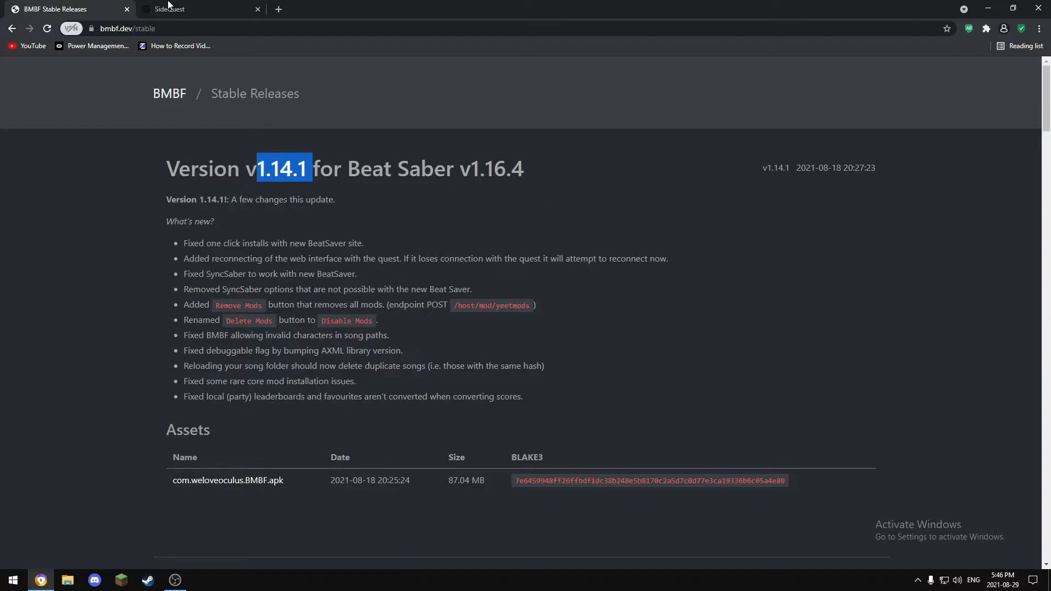
Download SideQuest for Windows 10 x64 from the Download & Setup page, then return to BMBF releases
click(195, 9)
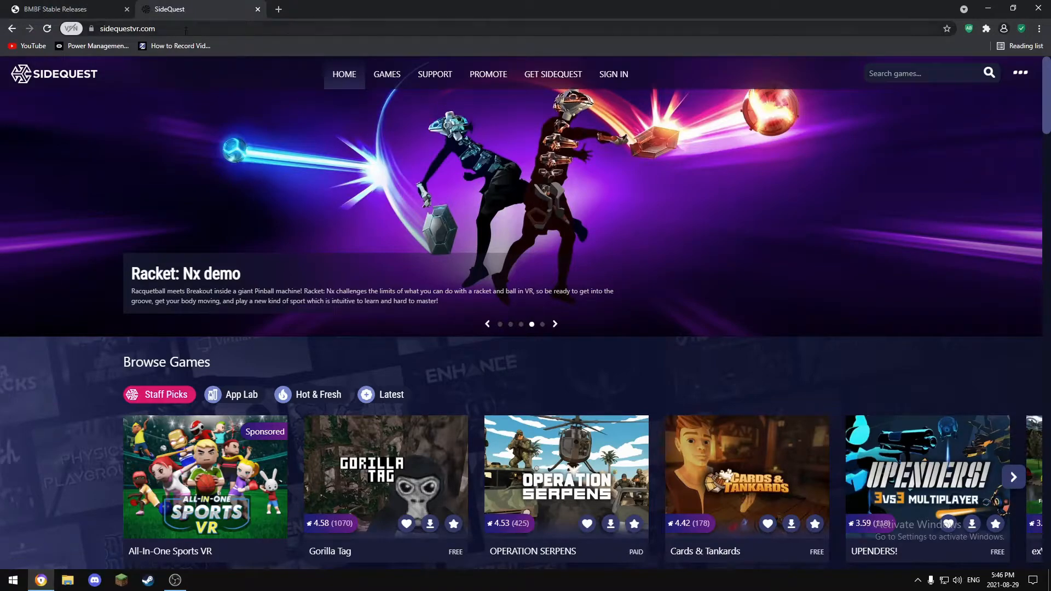
click(127, 28)
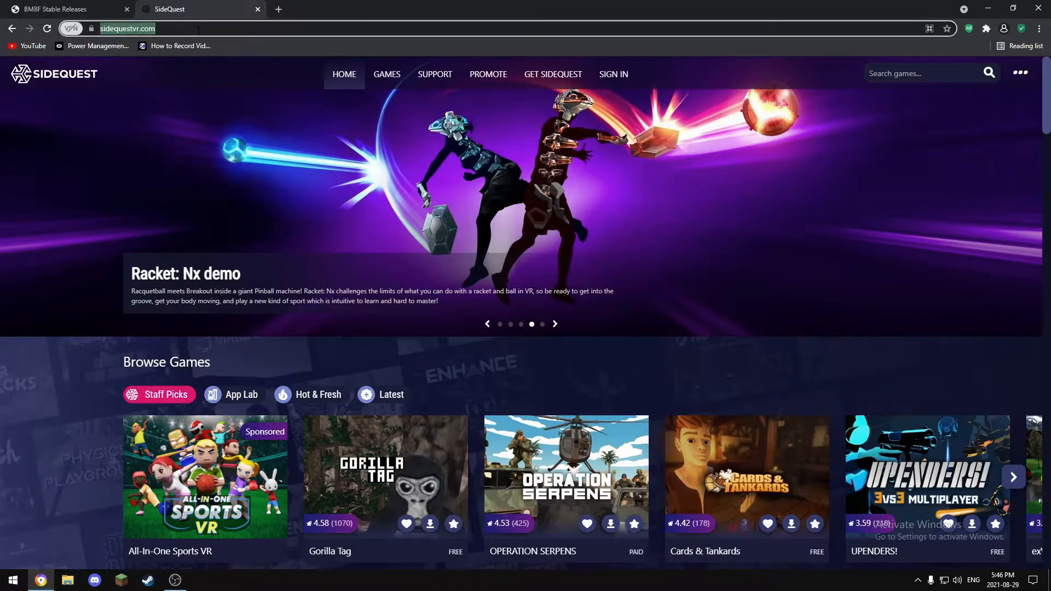
click(552, 73)
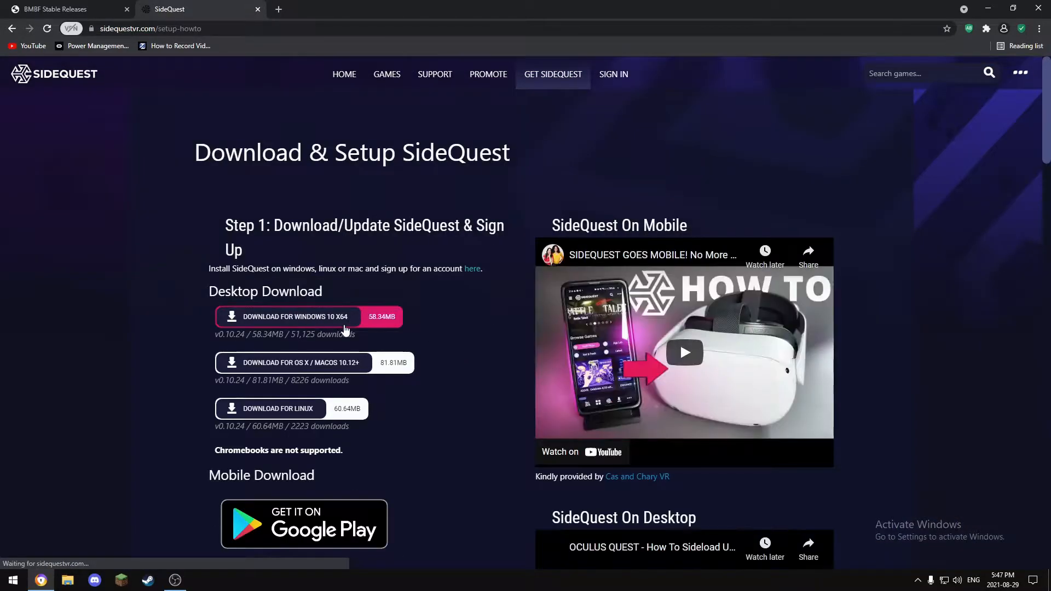
click(12, 580)
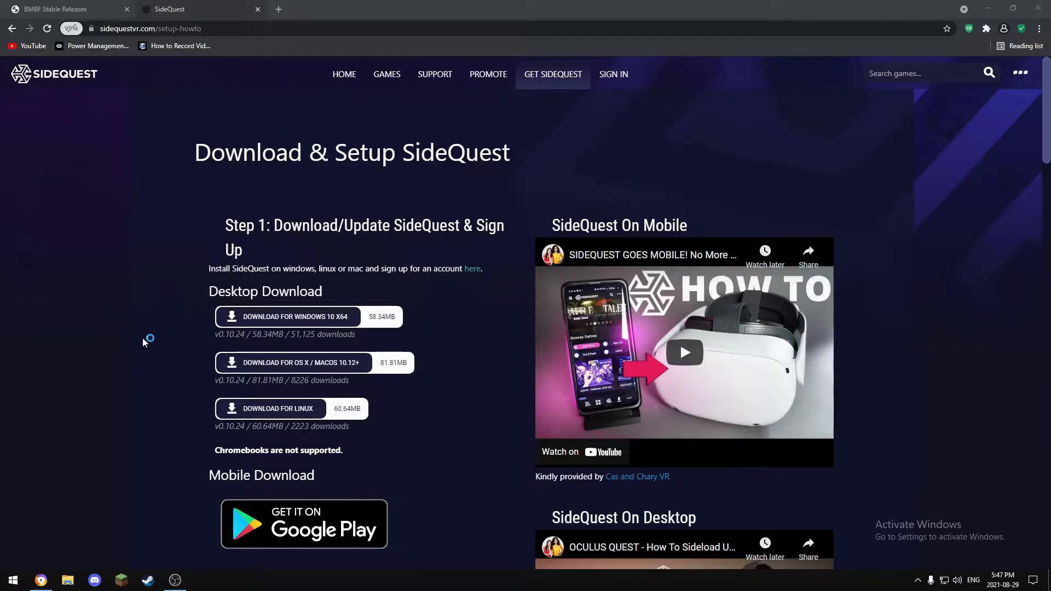
click(63, 8)
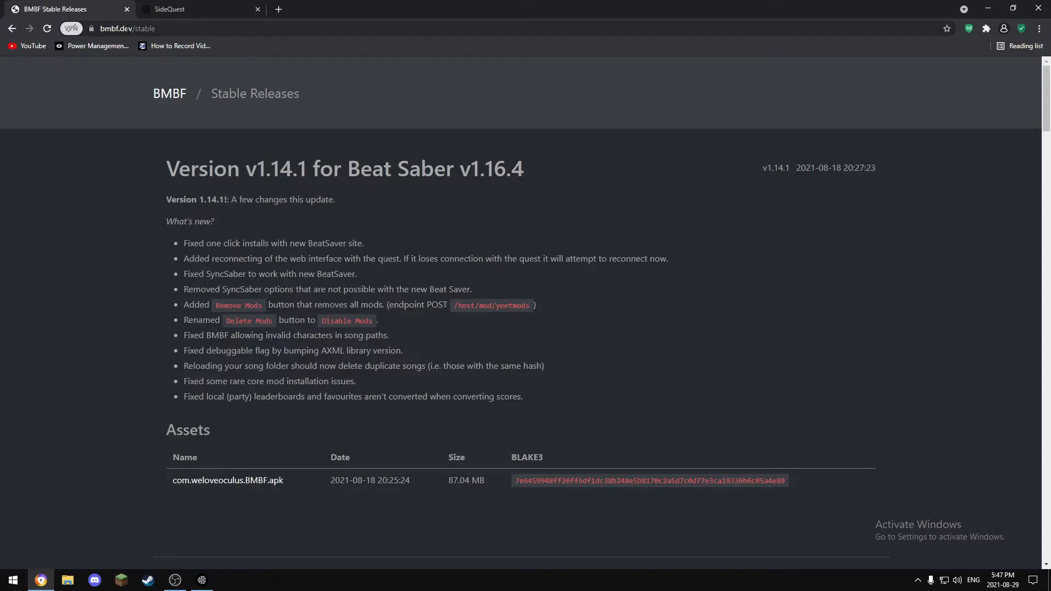
mouse_move(593, 223)
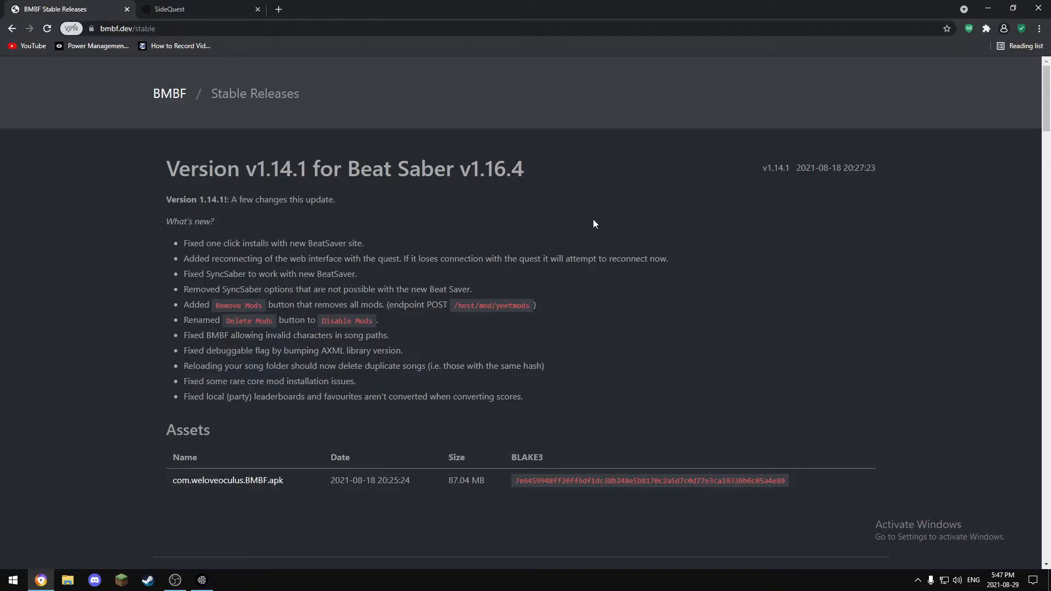
mouse_move(255, 484)
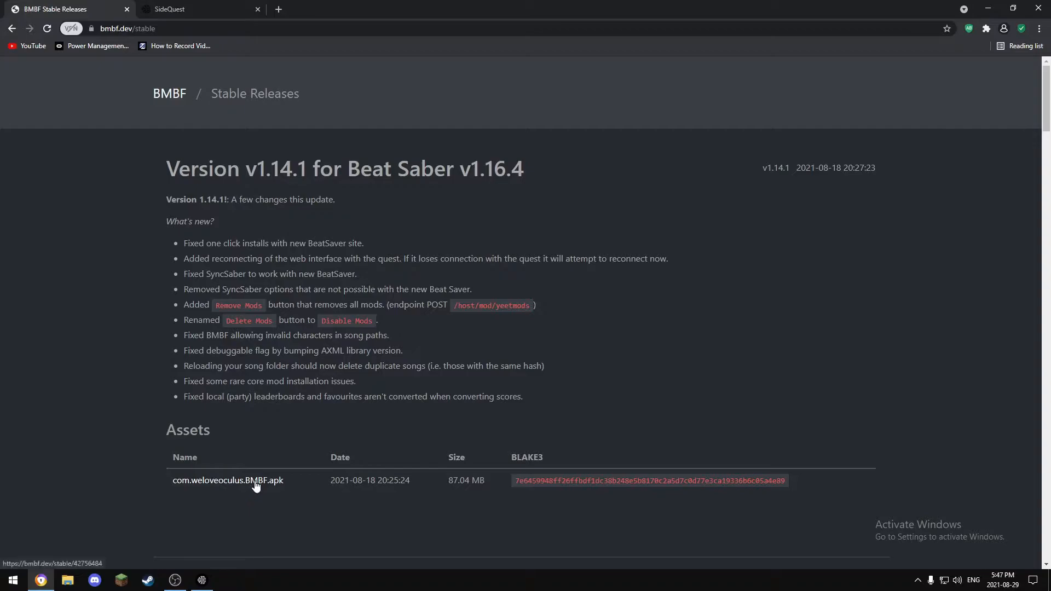
Download com.weloveoculus.BMBF.apk (v1.14.1) from the Assets list and launch the SideQuest desktop app
click(228, 480)
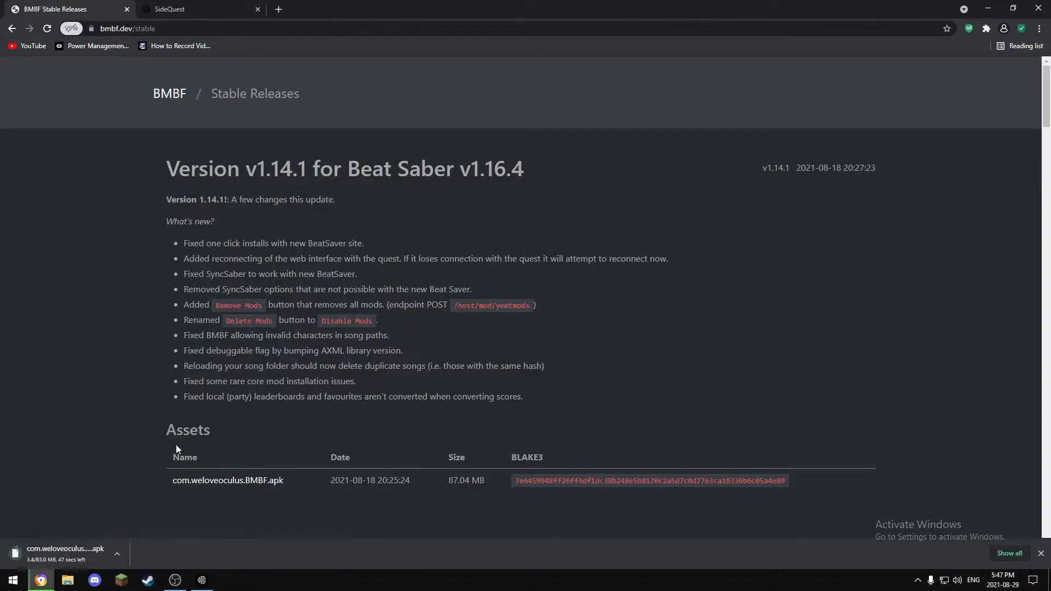
double_click(491, 169)
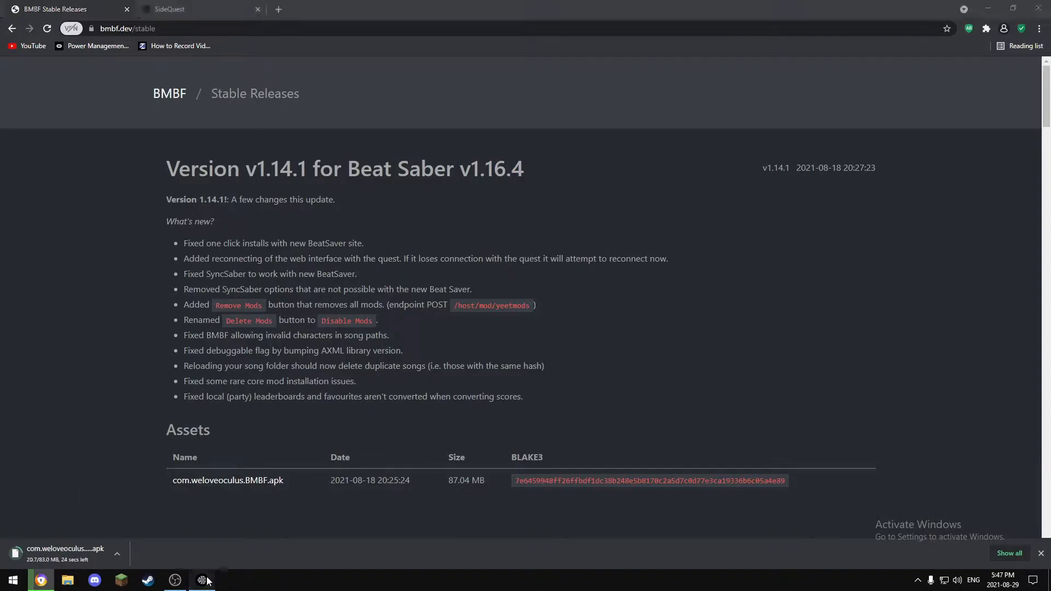
click(202, 580)
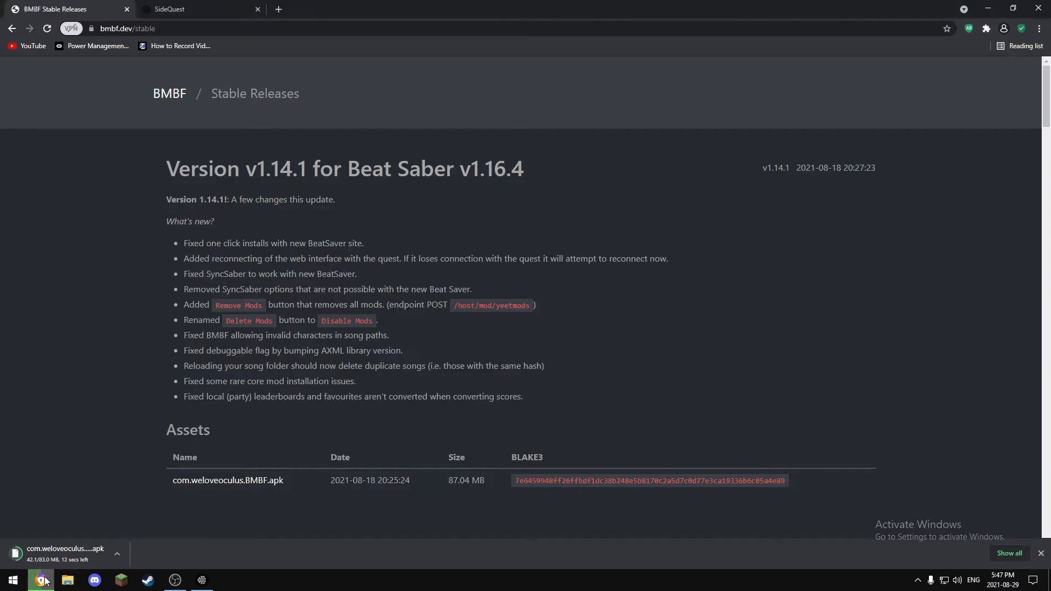
click(174, 580)
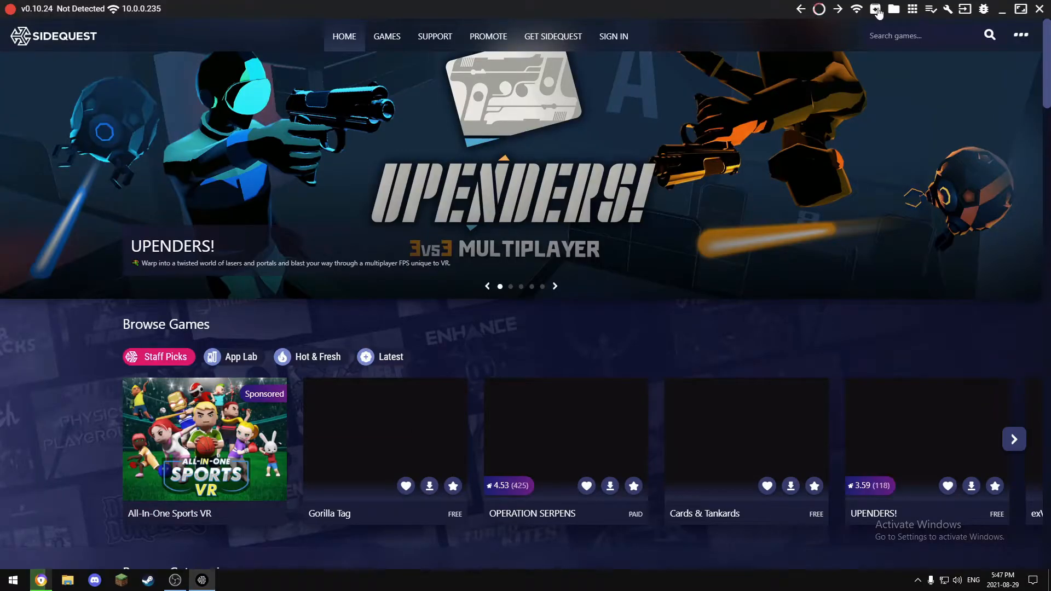
mouse_move(875, 10)
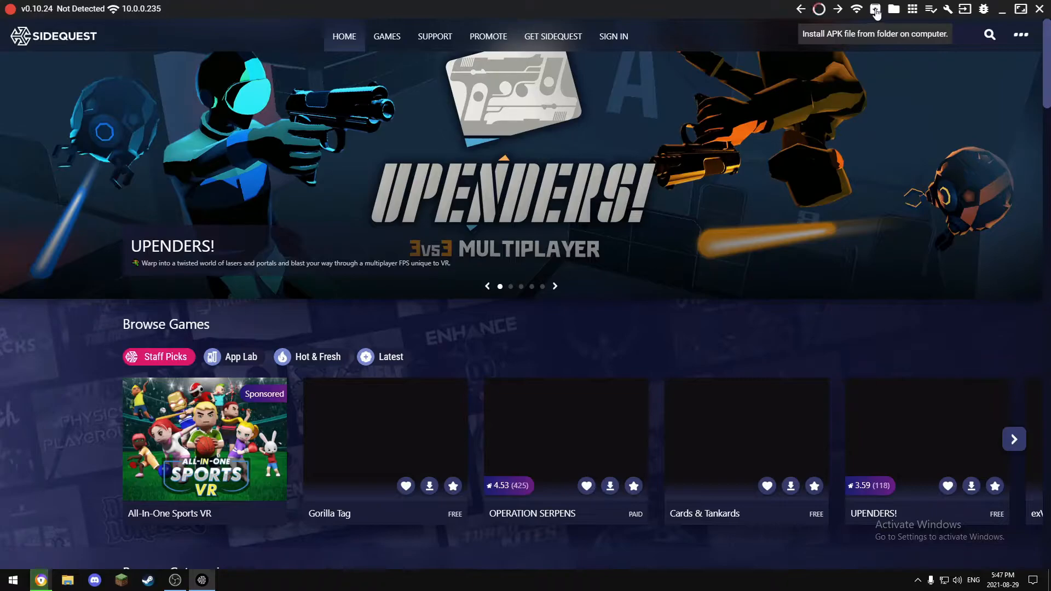
click(874, 8)
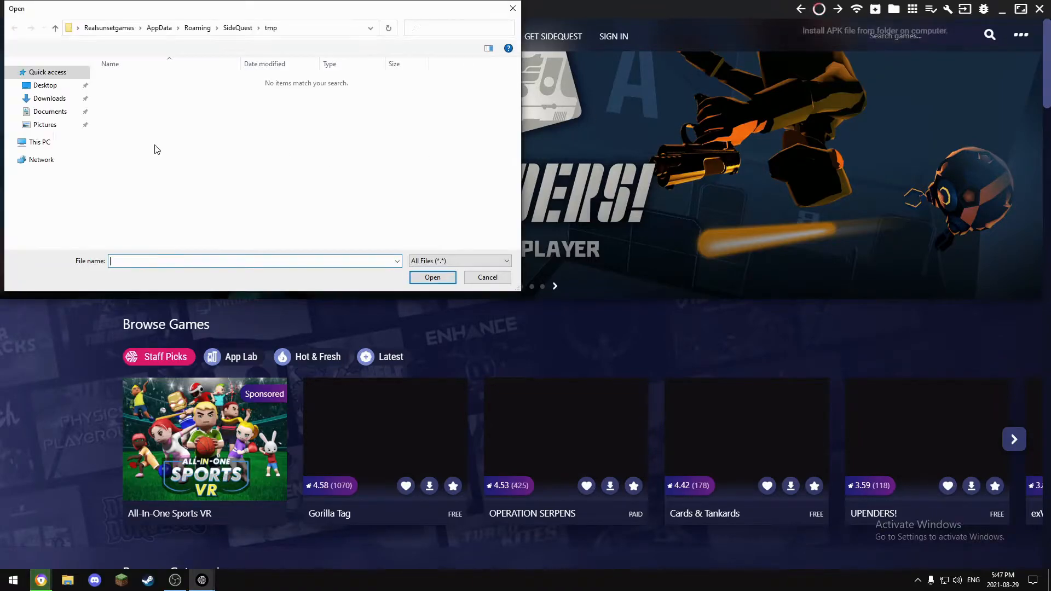
click(49, 99)
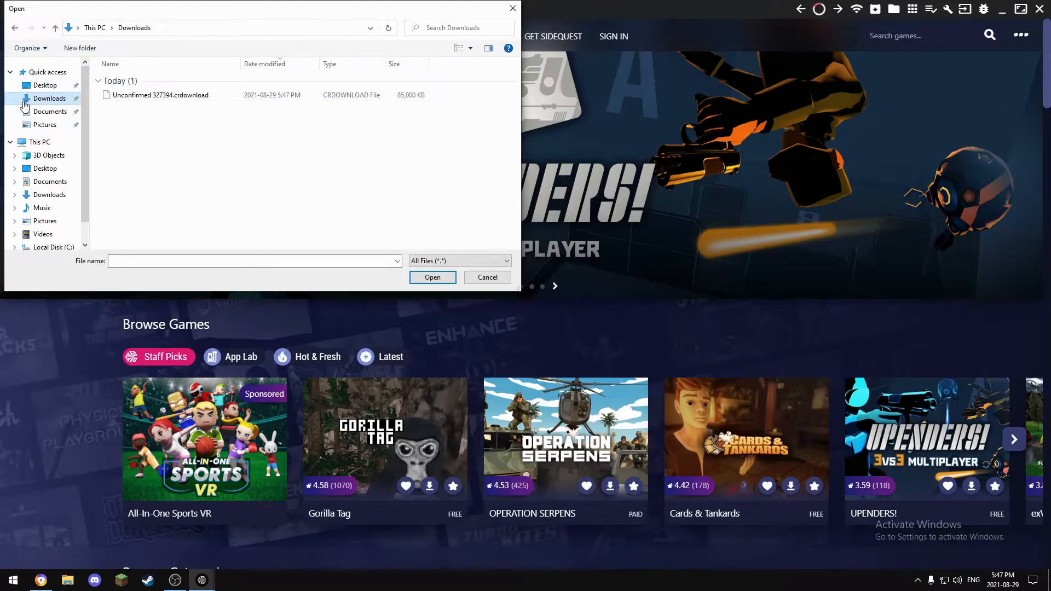
mouse_move(592, 205)
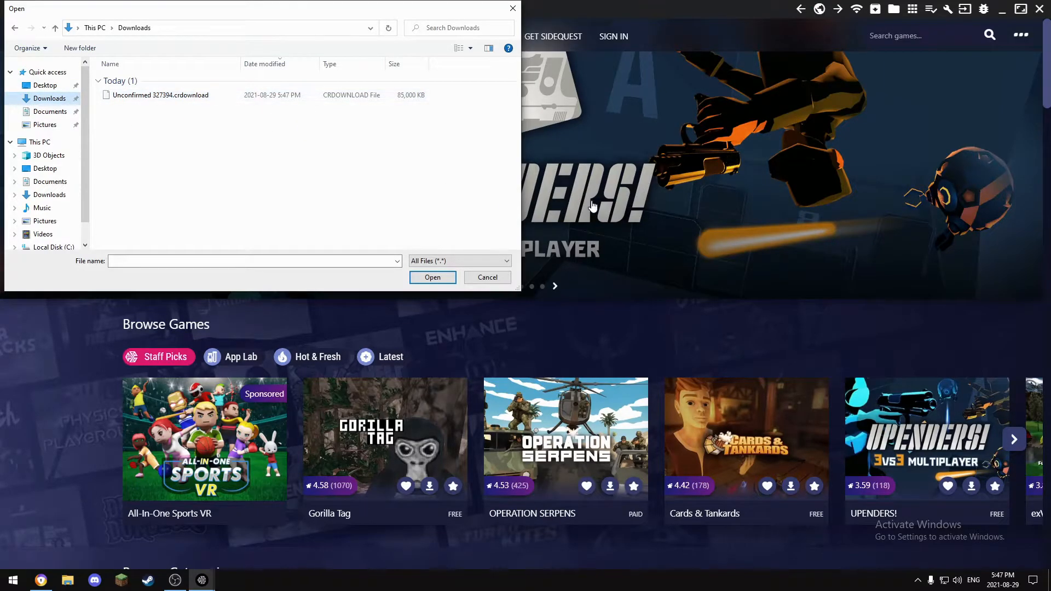
mouse_move(934, 58)
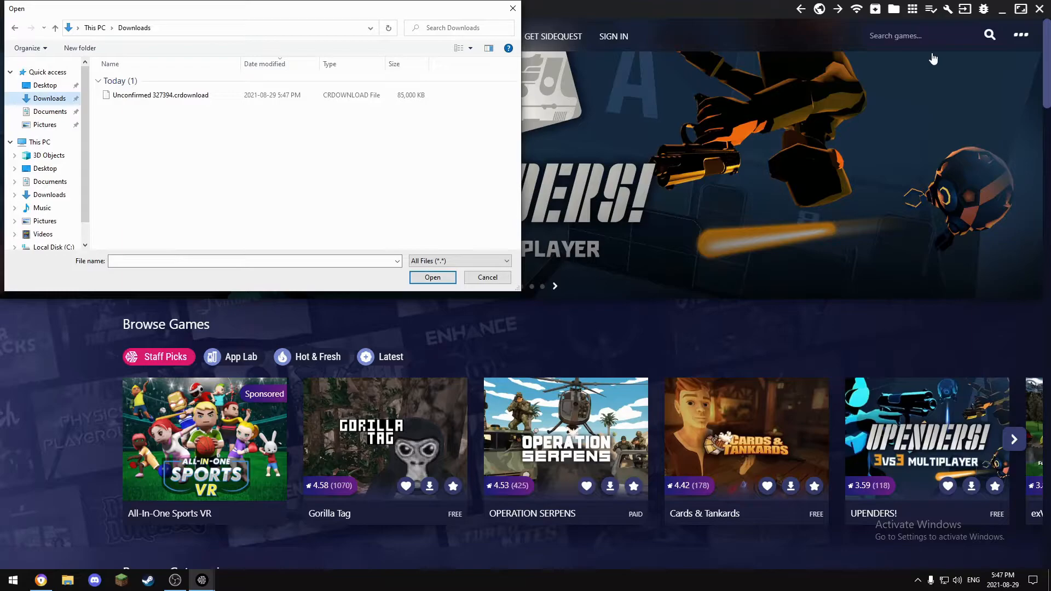
click(486, 277)
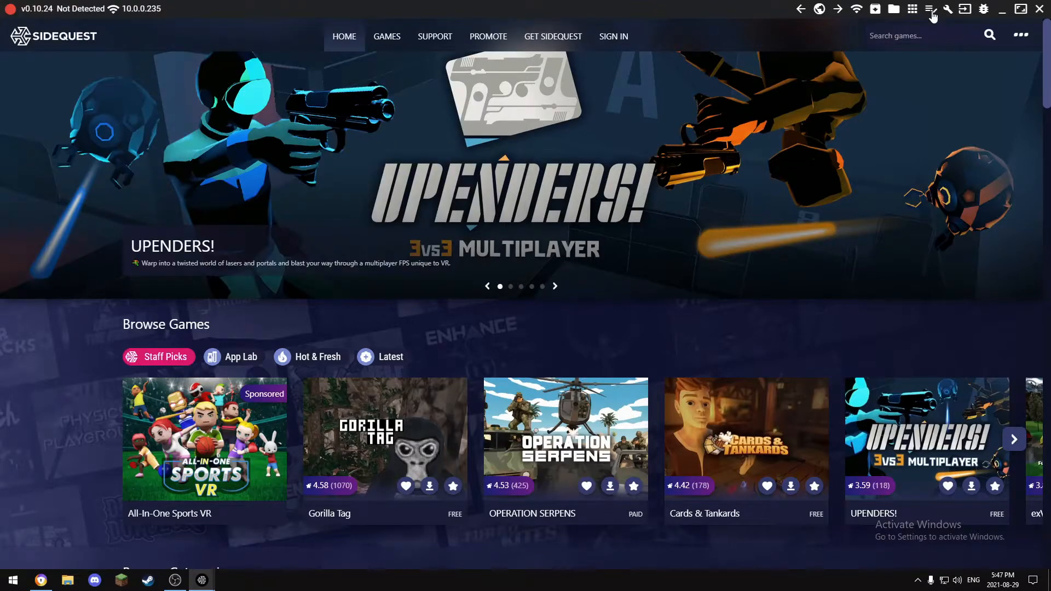
click(931, 8)
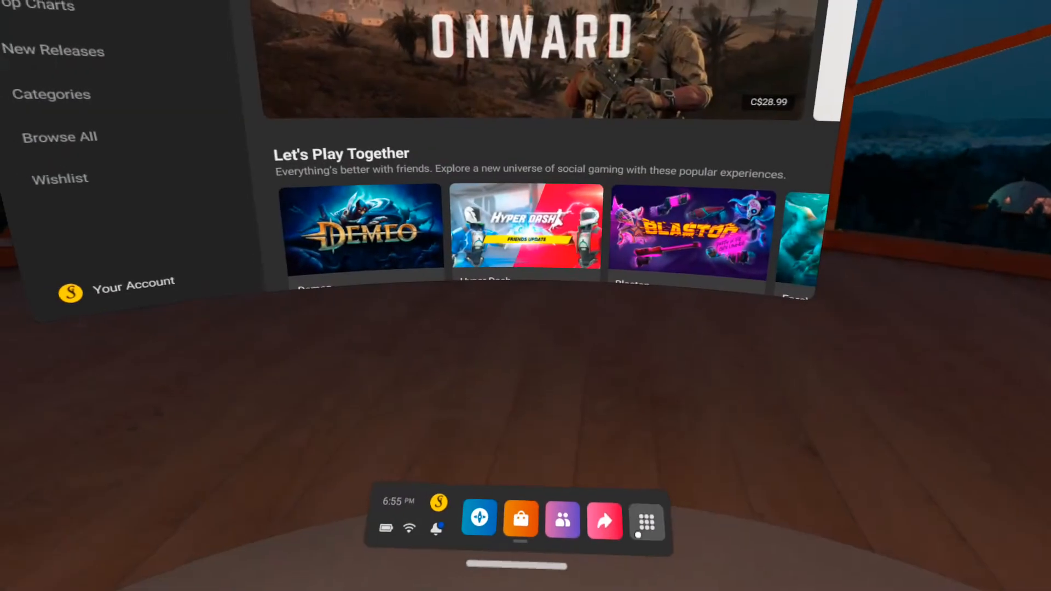
Filter the Quest app library to Unknown Sources so BMBF is listed
click(645, 520)
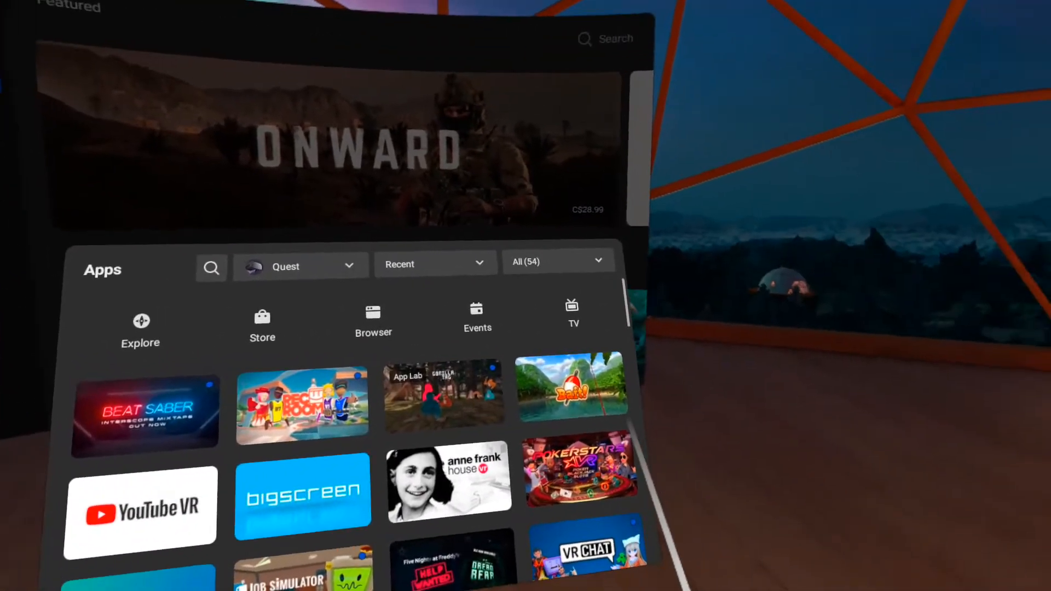
click(558, 262)
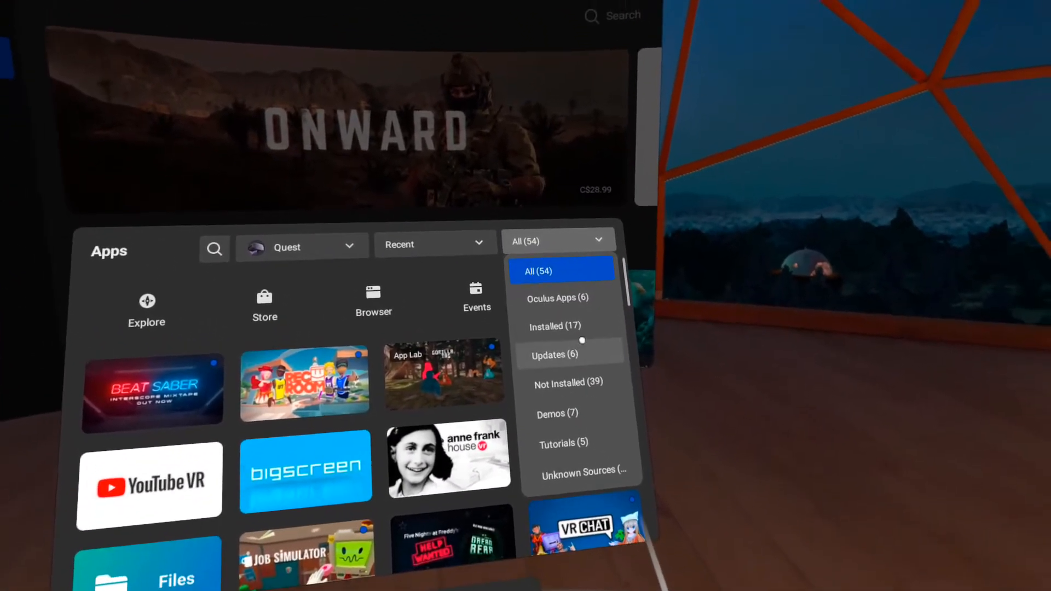
click(580, 470)
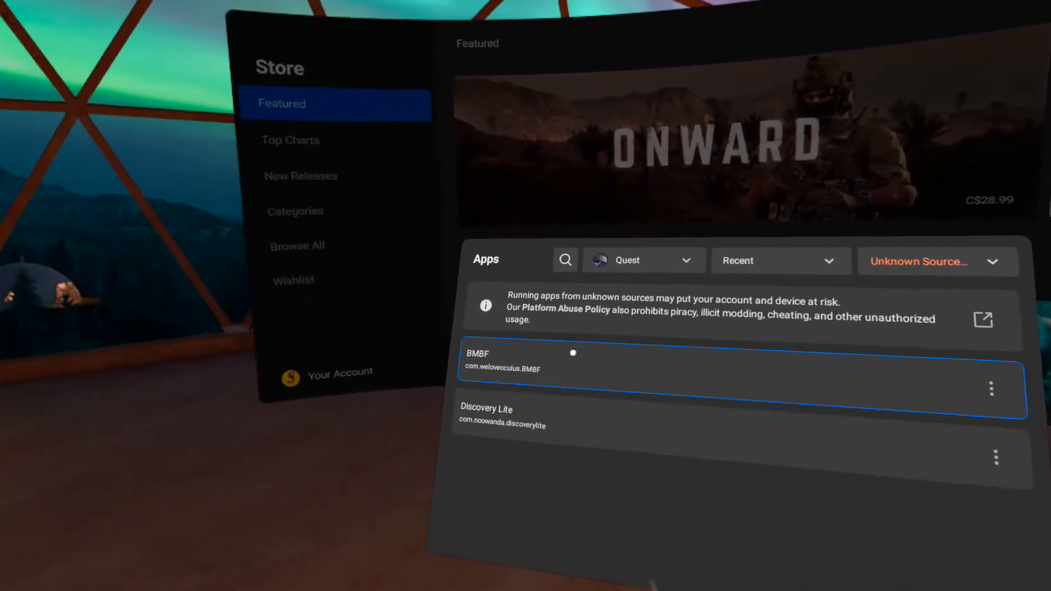
Launch BMBF and begin setup until the Beat Saber uninstall prompt appears
click(669, 362)
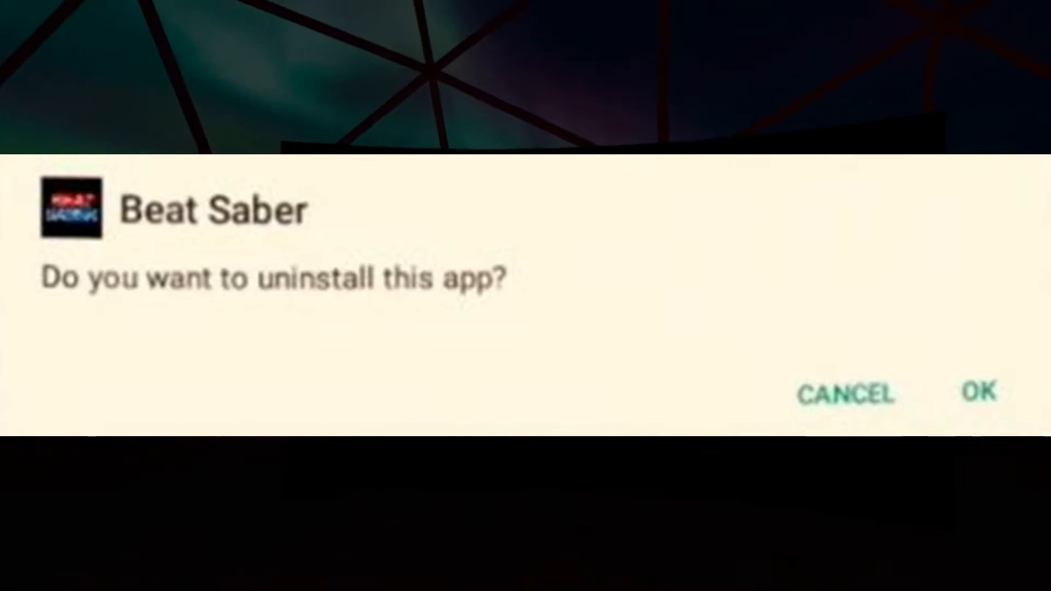
Confirm uninstalling the original Beat Saber and let patching proceed to Step 3
click(978, 393)
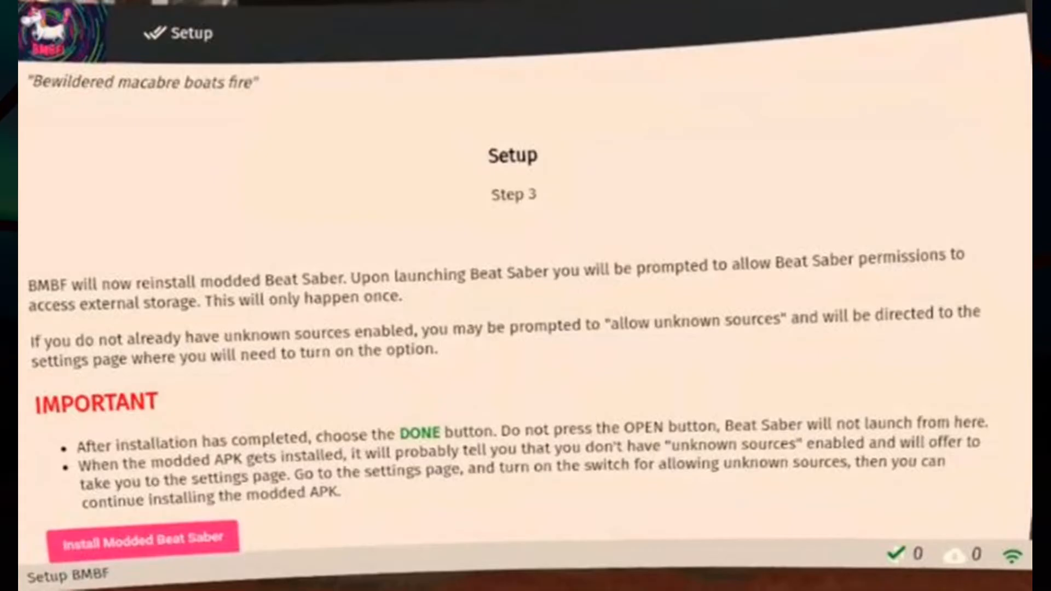
Install Modded Beat Saber, going to Settings to allow unknown sources when Chrome prompts
click(143, 536)
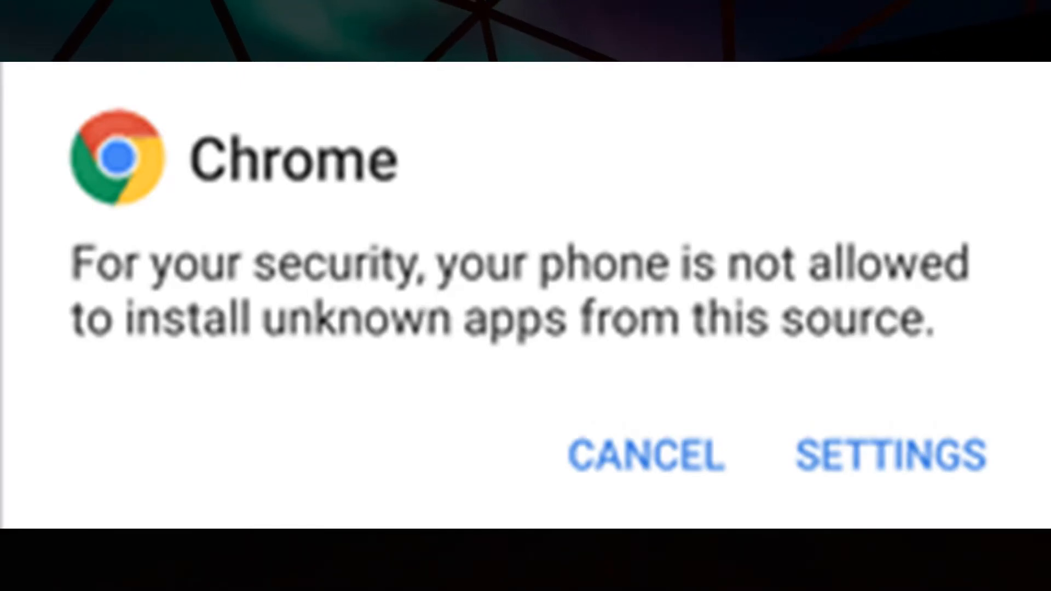
click(645, 456)
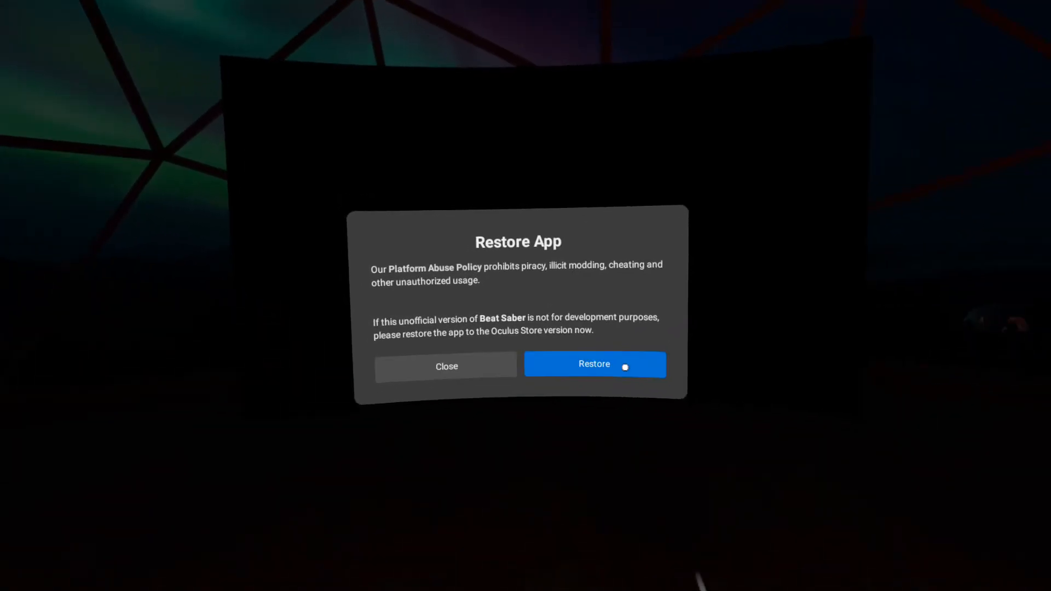
Dismiss the Restore App warning so modded Beat Saber starts loading
click(445, 365)
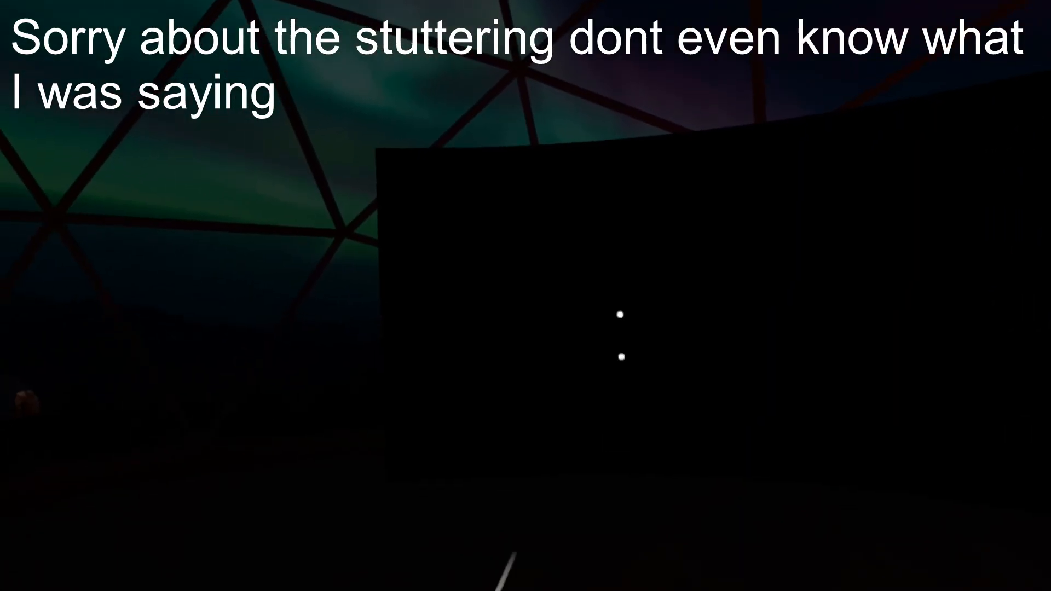